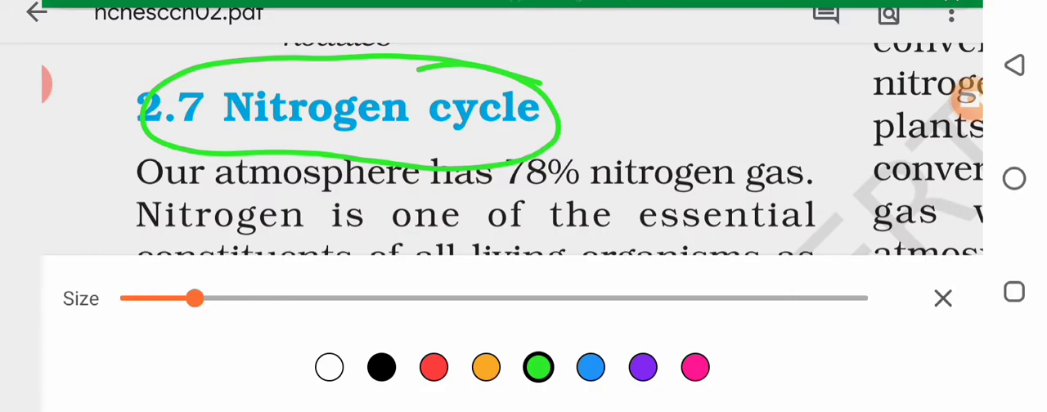
# Pick orange from the pen palette and circle '78%' in the first paragraph
pyautogui.click(943, 298)
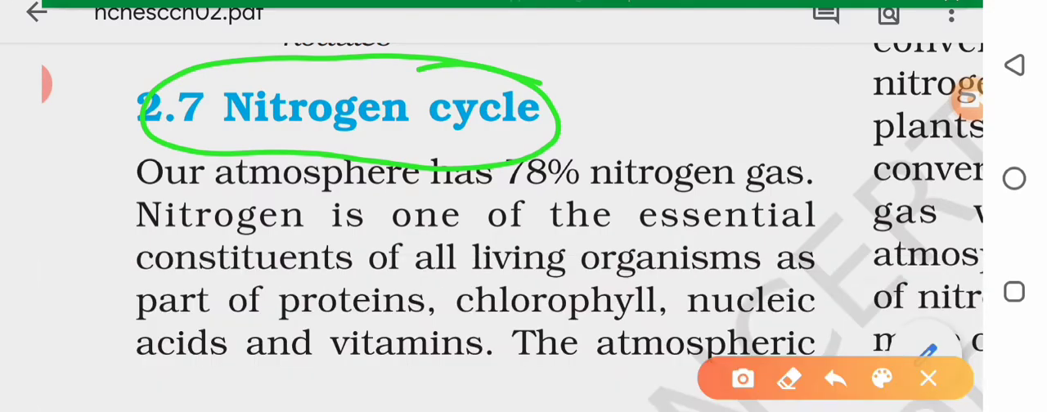
pyautogui.click(929, 378)
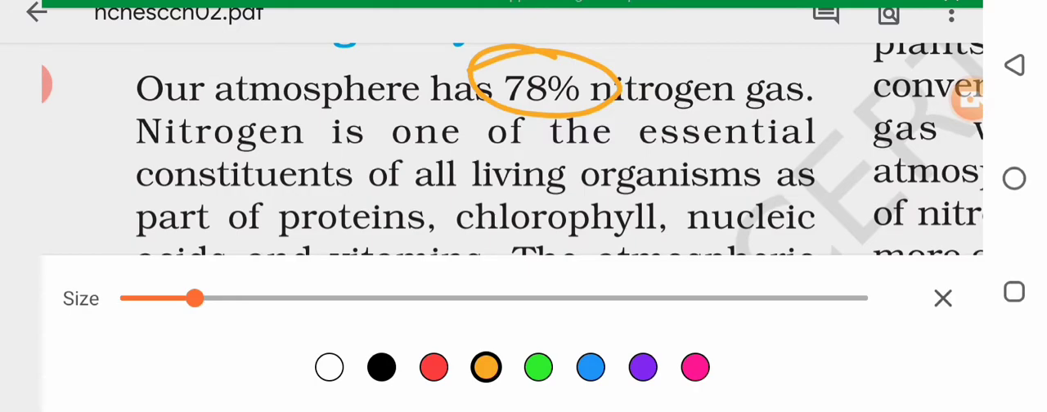
pyautogui.click(942, 298)
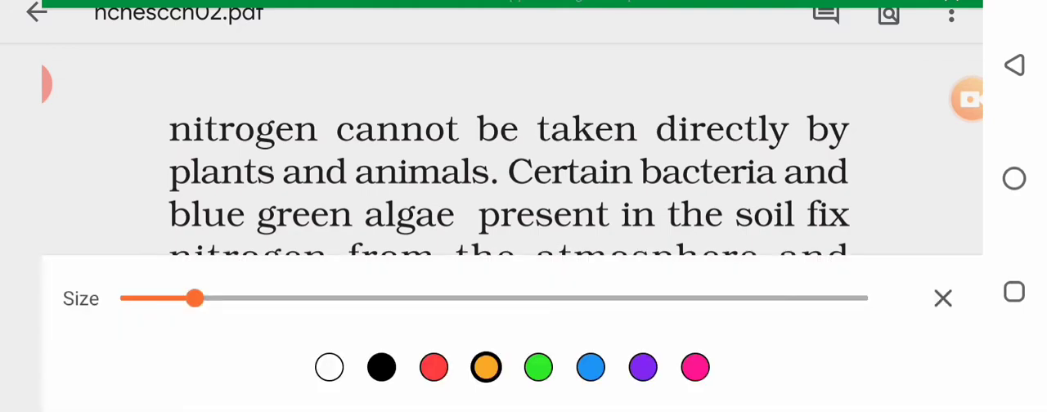
# Write blue freehand letters and N2 over the soil bacteria passage, then reopen the palette
pyautogui.click(590, 367)
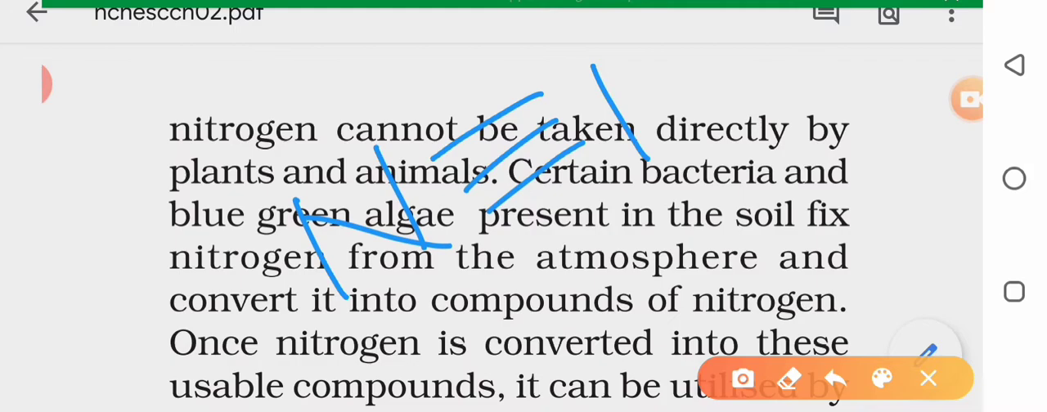
pyautogui.moveTo(671, 57); pyautogui.dragTo(744, 131)
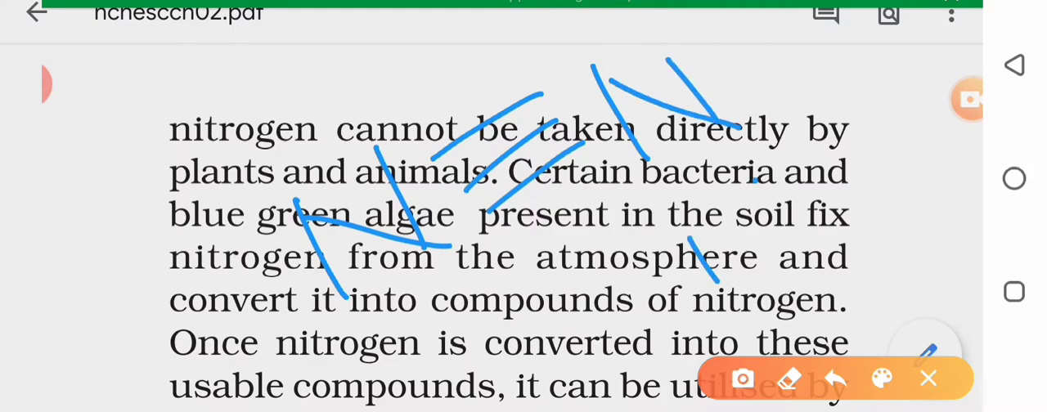
pyautogui.moveTo(687, 242); pyautogui.dragTo(924, 188)
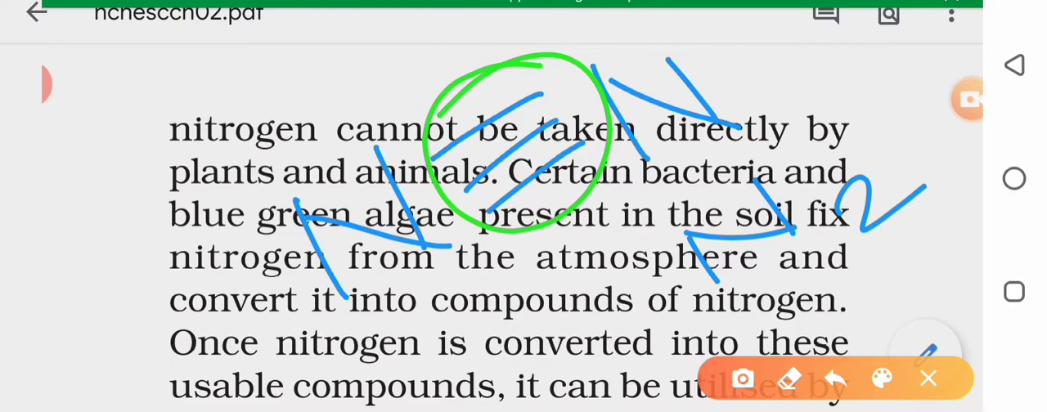
pyautogui.click(928, 378)
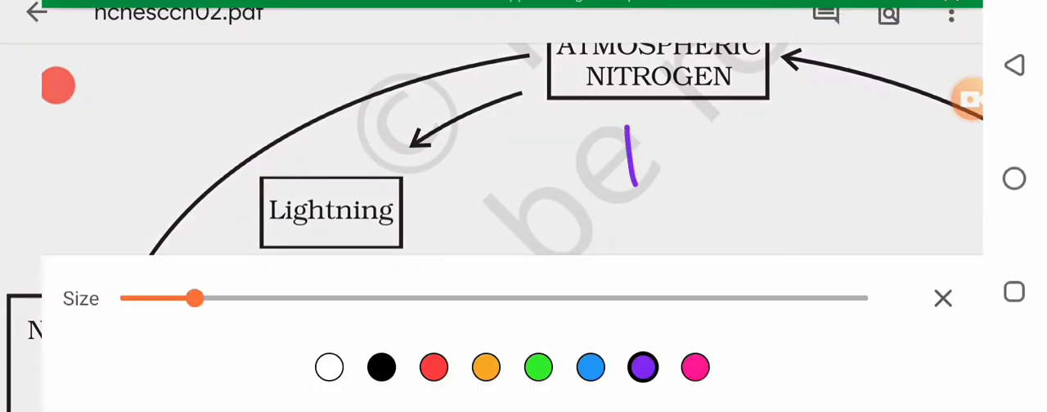
# Write a purple N2 near Atmospheric Nitrogen and scroll down to the lower diagram boxes
pyautogui.moveTo(626, 127); pyautogui.dragTo(835, 176)
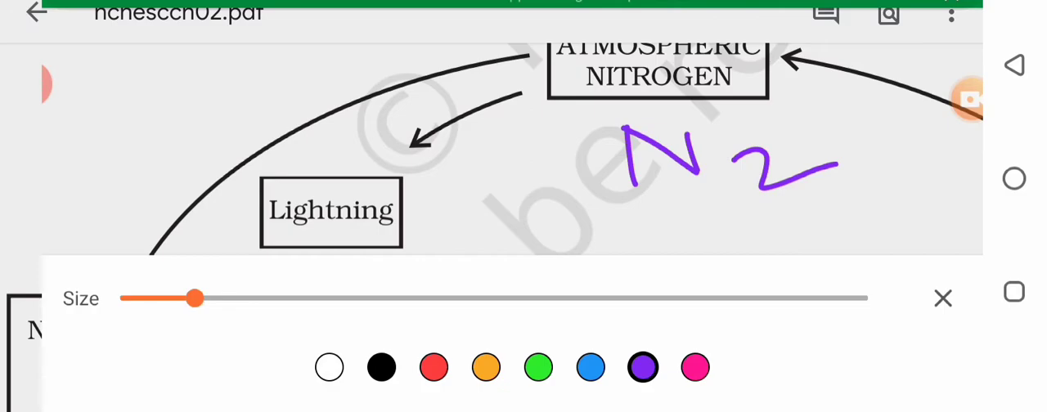
pyautogui.click(942, 298)
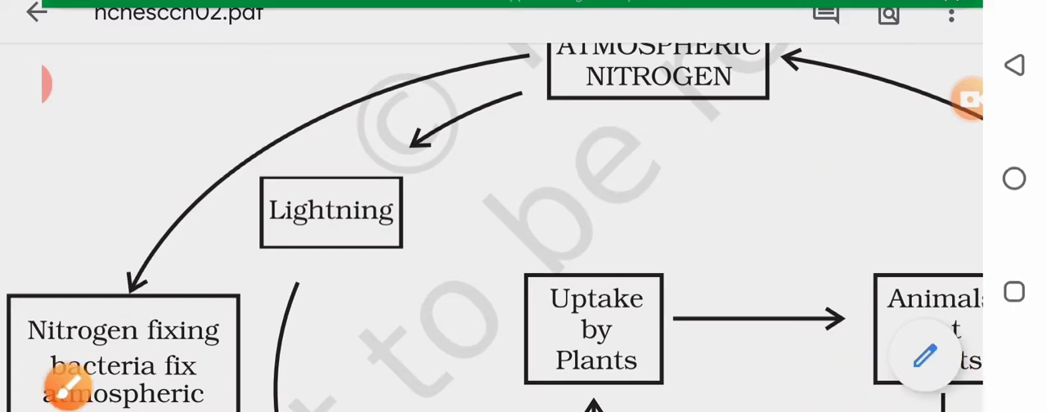
pyautogui.scroll(-3)
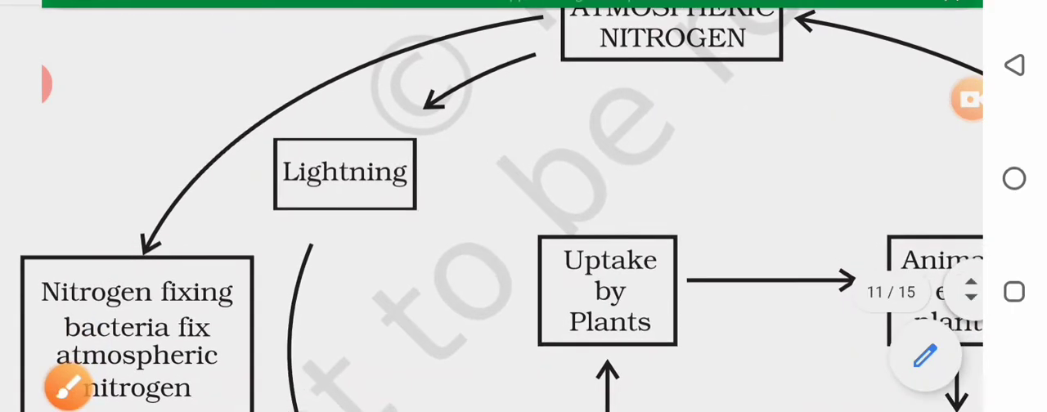
pyautogui.scroll(-3)
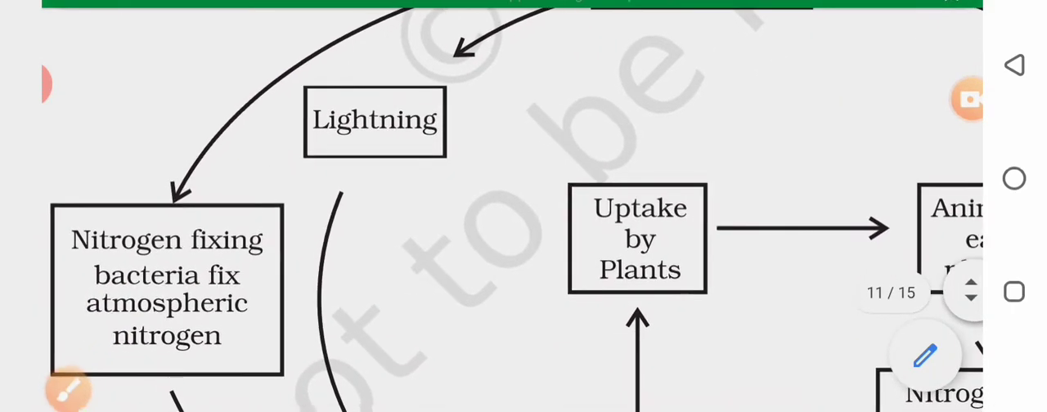
pyautogui.click(925, 354)
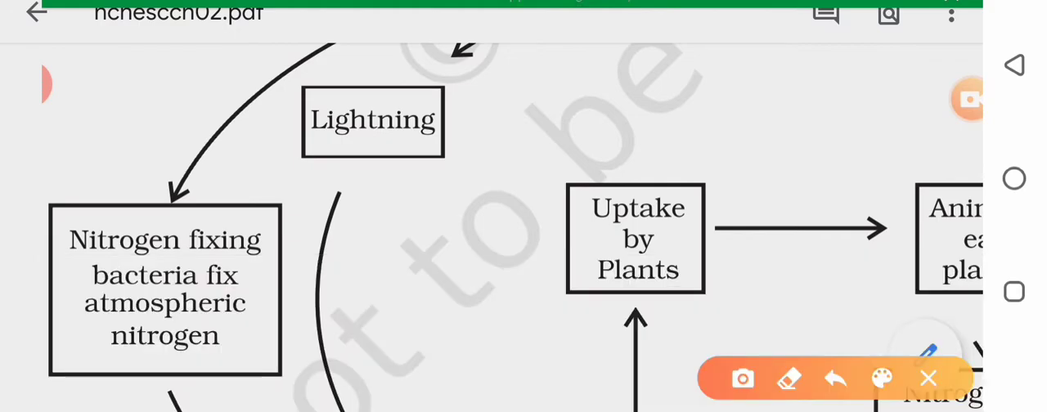
# Circle Lightning and the bacteria box in green, with loops and letters near Uptake by Plants
pyautogui.moveTo(301, 72); pyautogui.dragTo(167, 200)
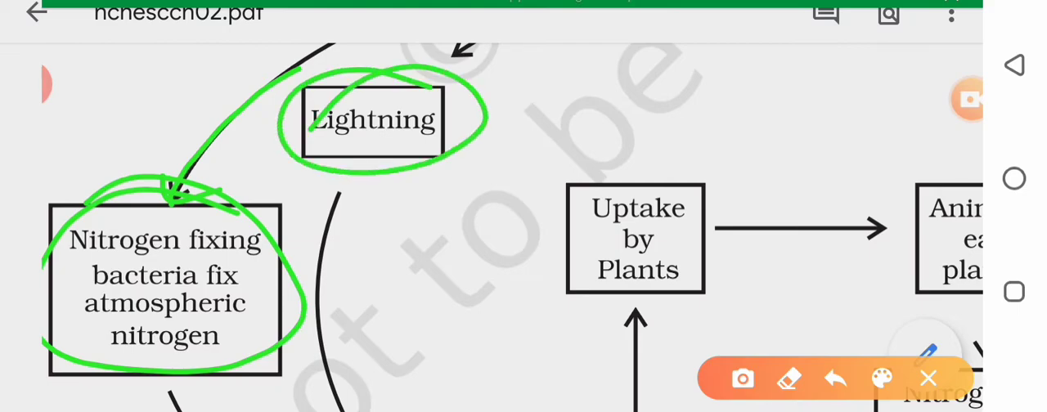
pyautogui.moveTo(282, 290); pyautogui.dragTo(401, 389)
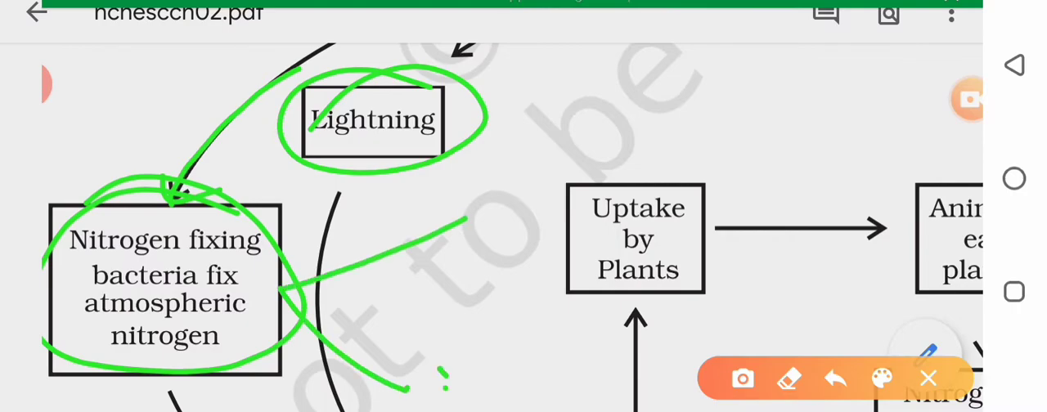
pyautogui.moveTo(446, 323); pyautogui.dragTo(508, 393)
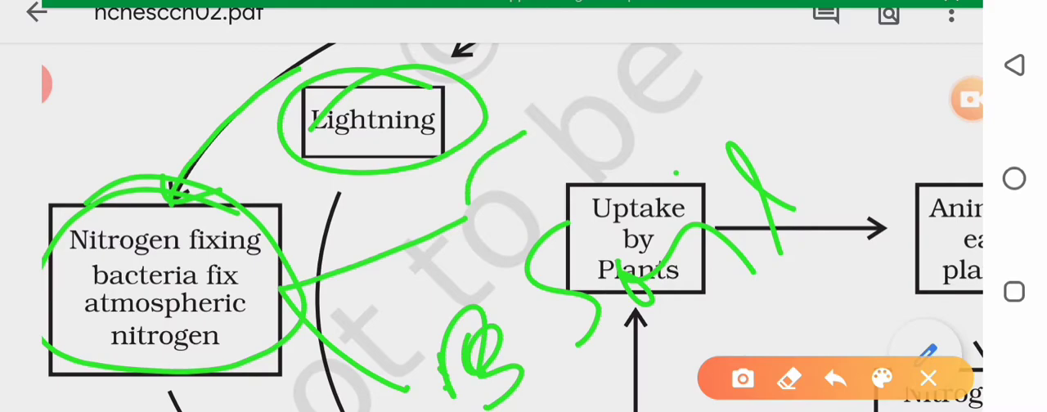
pyautogui.moveTo(483, 61); pyautogui.dragTo(508, 213)
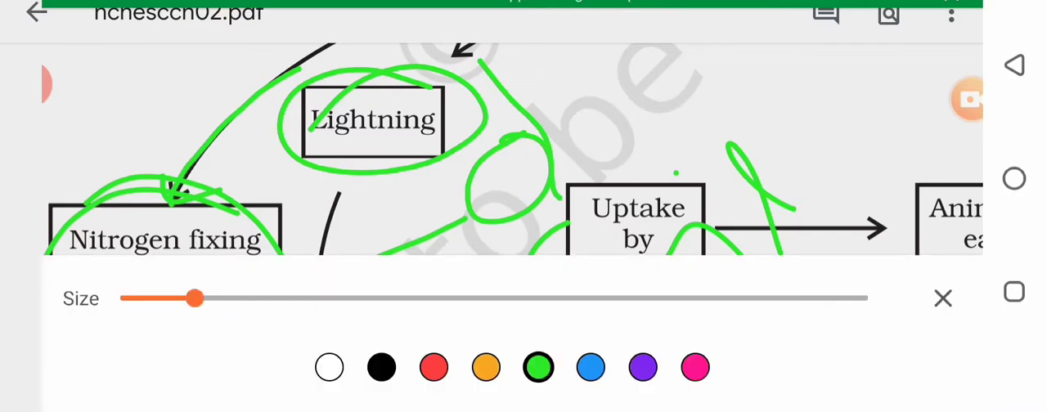
pyautogui.click(486, 366)
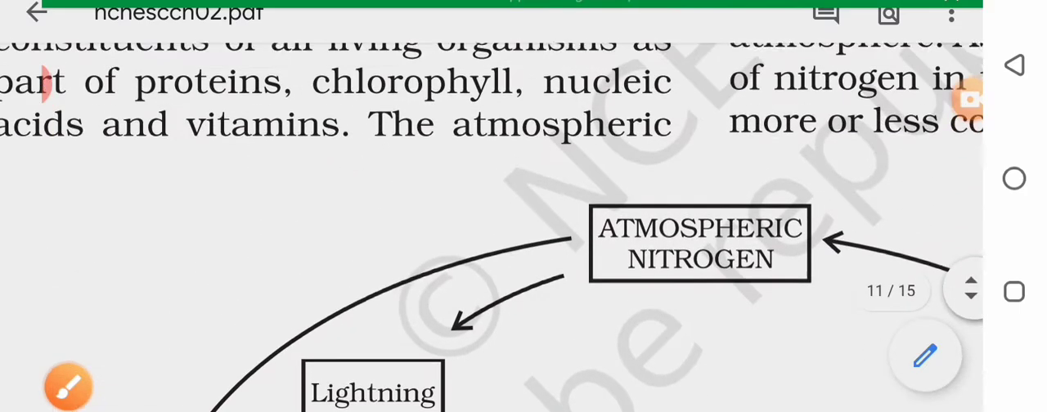
# Scroll back to the paragraph about blue green algae fixing atmospheric nitrogen
pyautogui.scroll(-3)
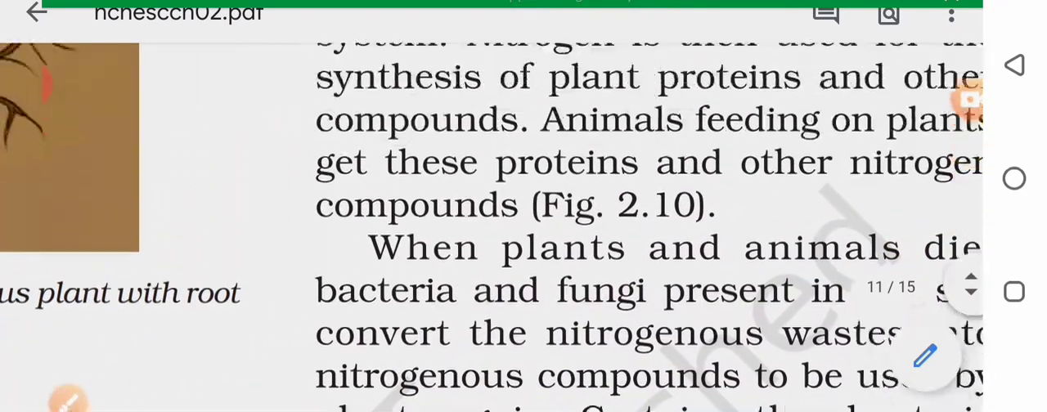
pyautogui.scroll(3)
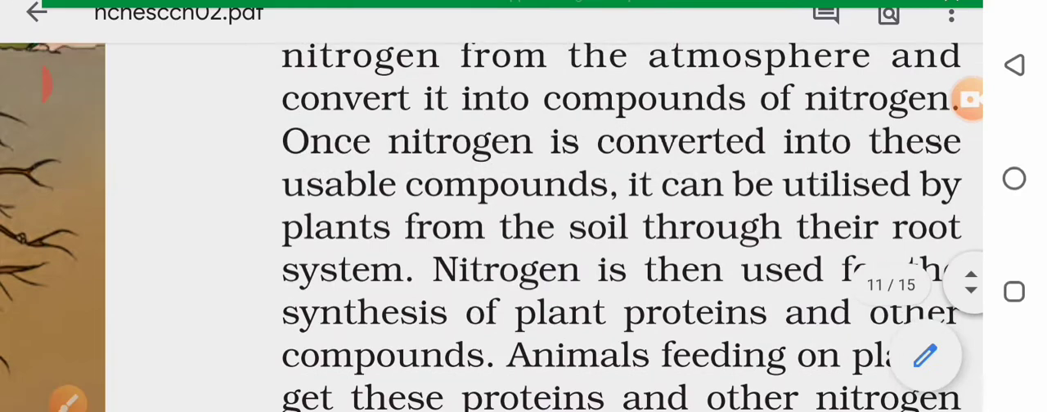
pyautogui.scroll(-3)
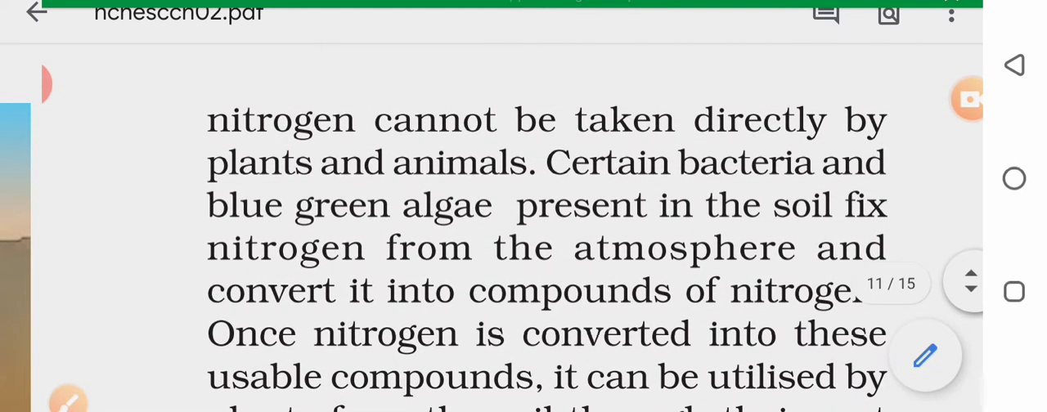
pyautogui.scroll(-3)
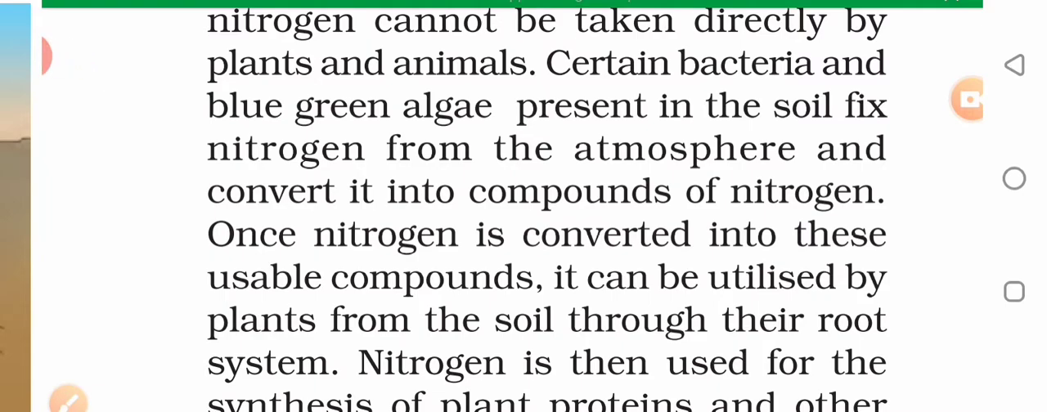
pyautogui.click(69, 387)
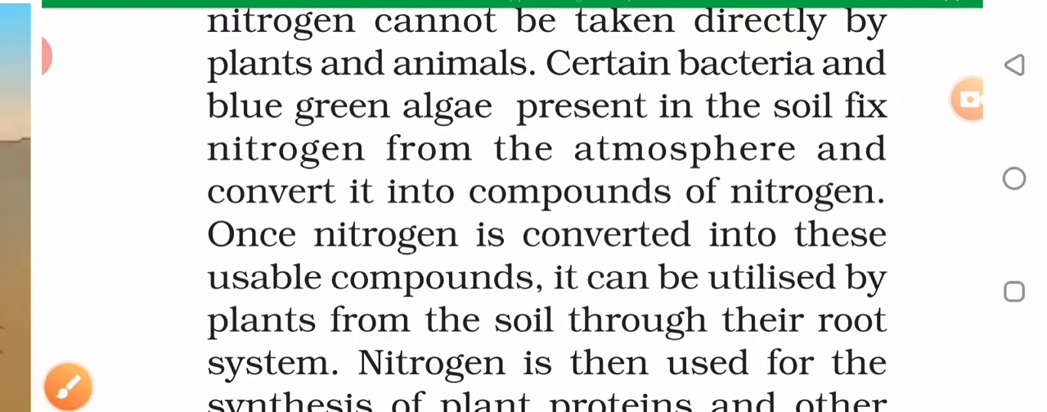
# Keep orange in the palette and draw letters and a circle over the algae sentence
pyautogui.click(69, 386)
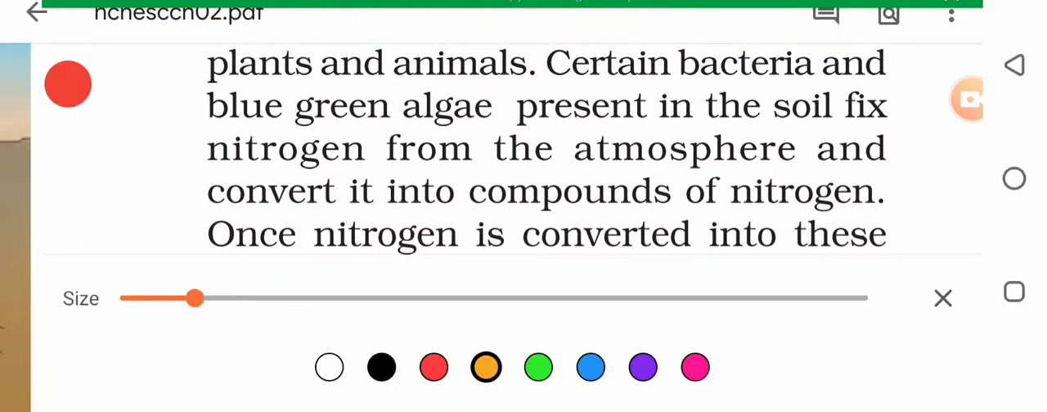
pyautogui.click(591, 366)
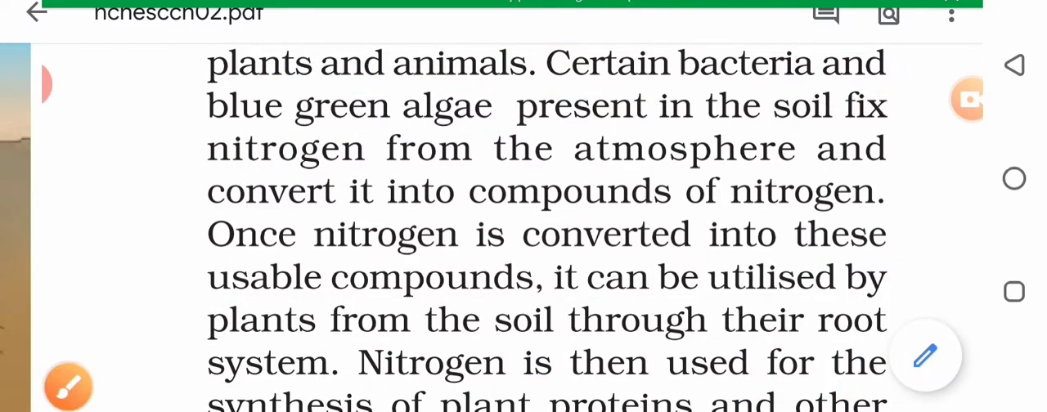
pyautogui.click(925, 355)
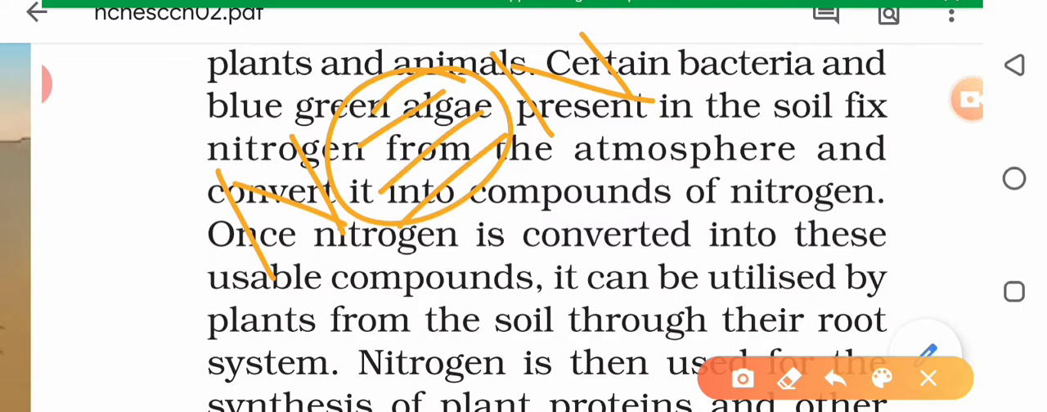
pyautogui.moveTo(540, 205); pyautogui.dragTo(609, 274)
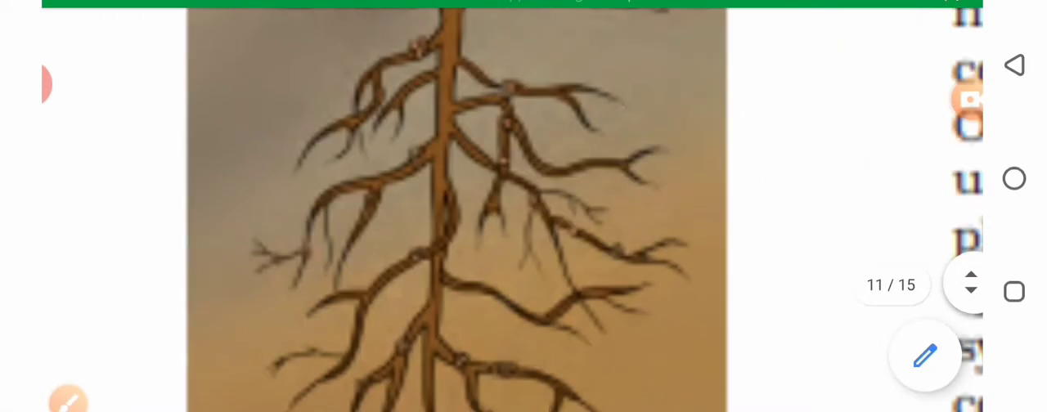
# Scroll down past the root nodule picture to the Fig. 2.10 nitrogen cycle diagram
pyautogui.click(925, 356)
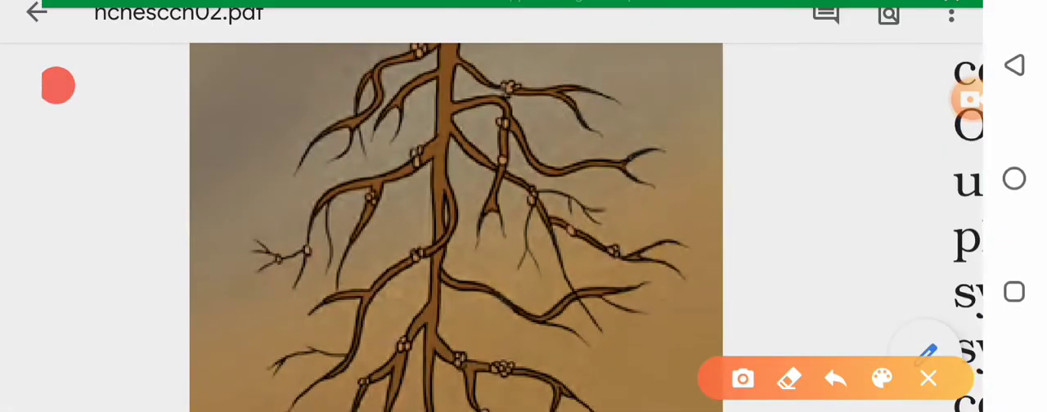
pyautogui.click(882, 378)
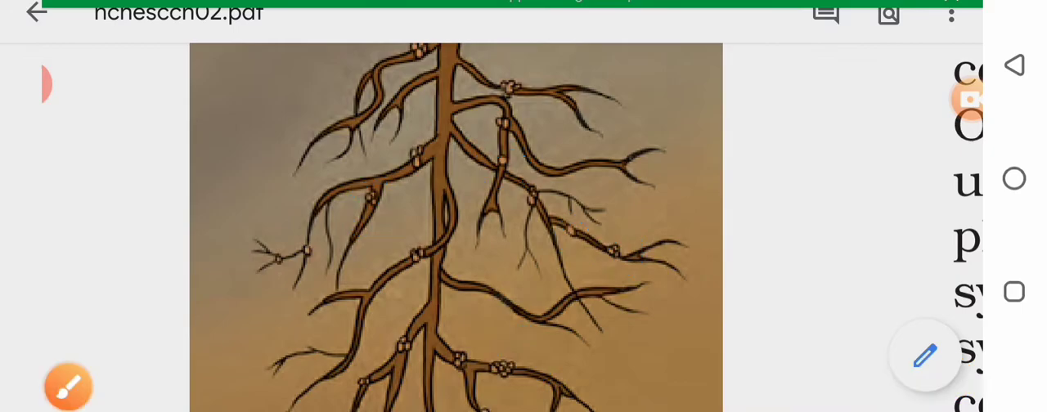
pyautogui.scroll(-3)
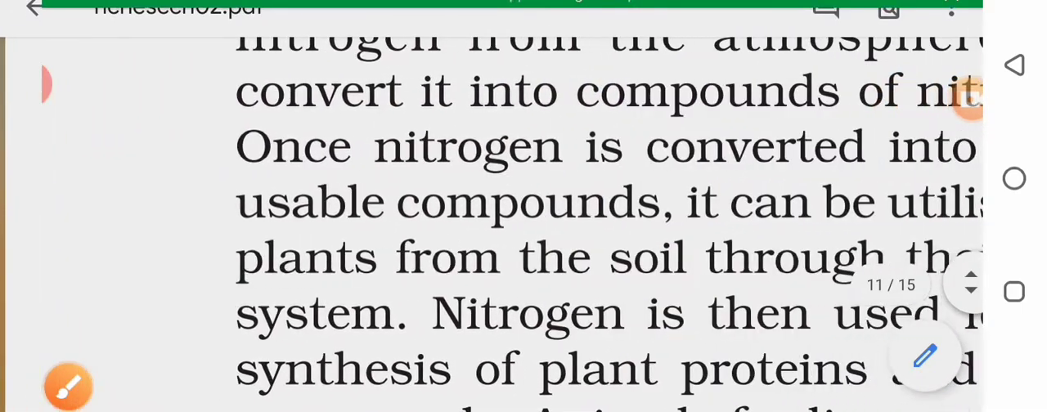
pyautogui.scroll(-3)
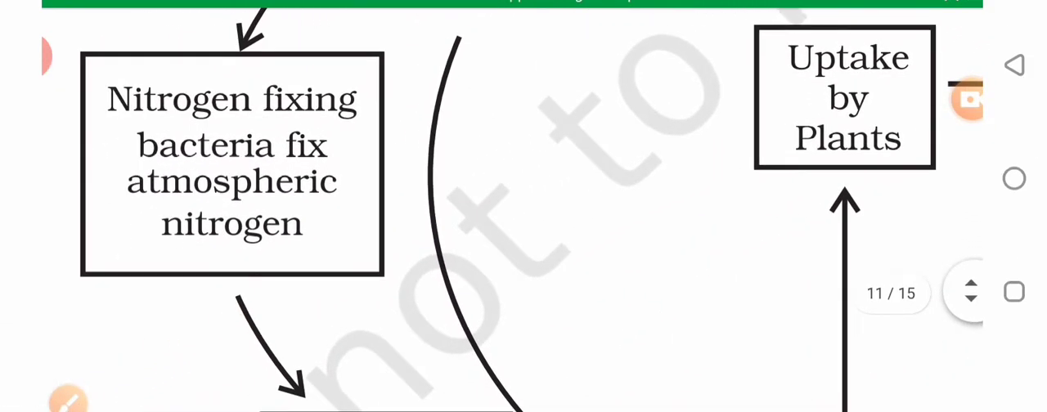
pyautogui.scroll(-3)
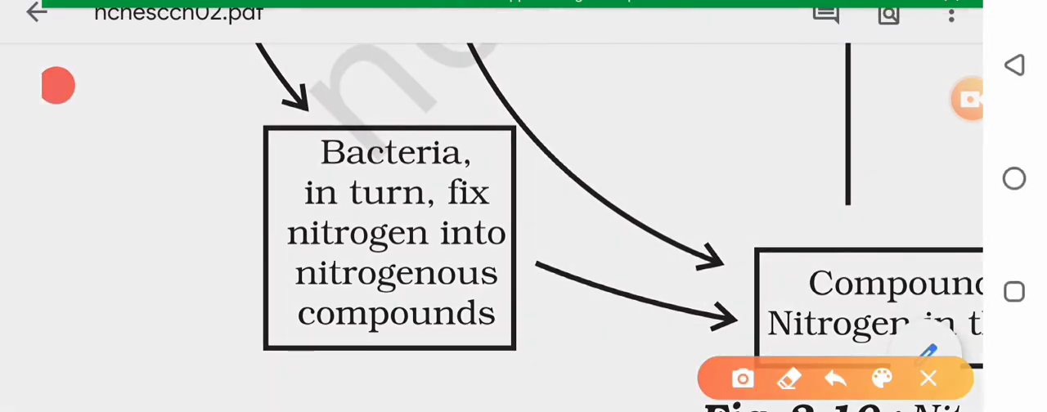
pyautogui.click(881, 378)
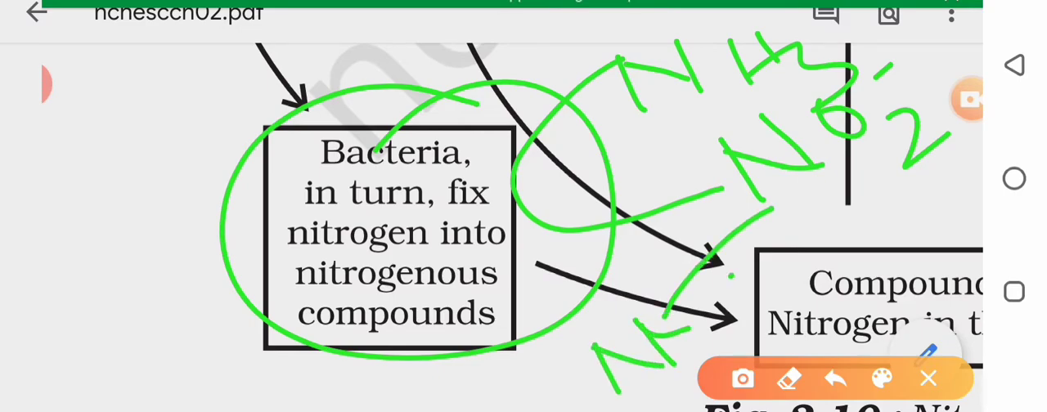
pyautogui.click(928, 378)
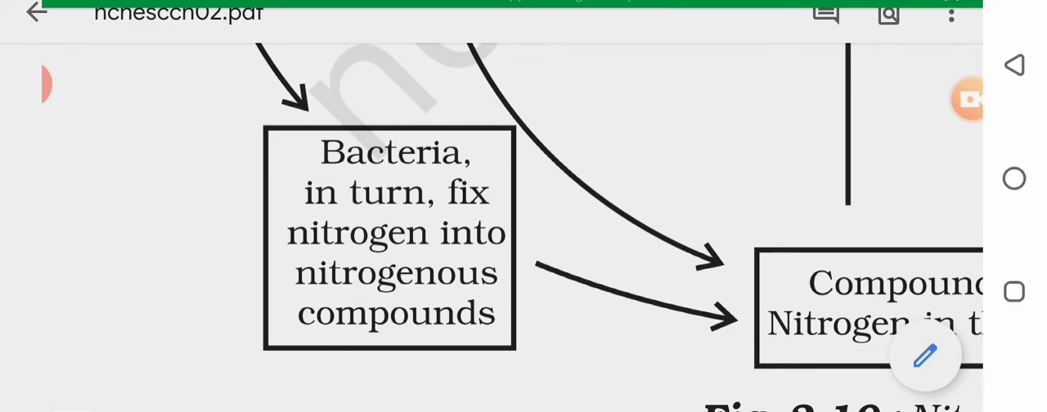
pyautogui.click(925, 355)
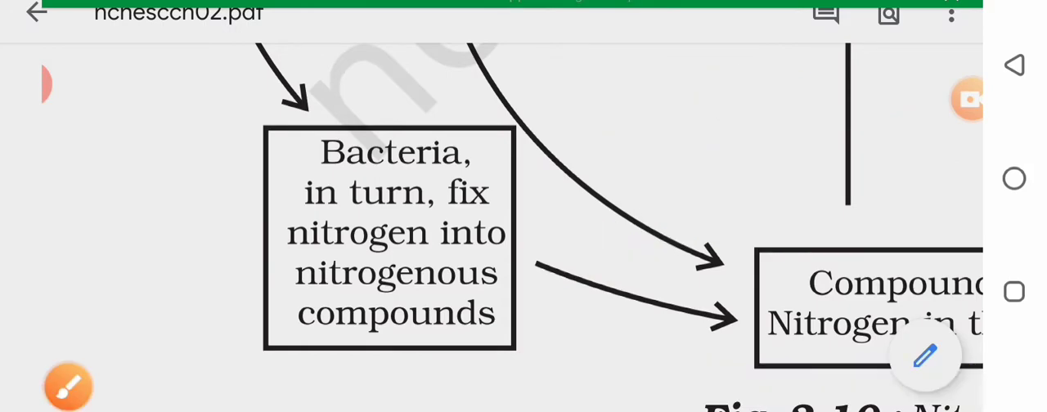
pyautogui.click(924, 358)
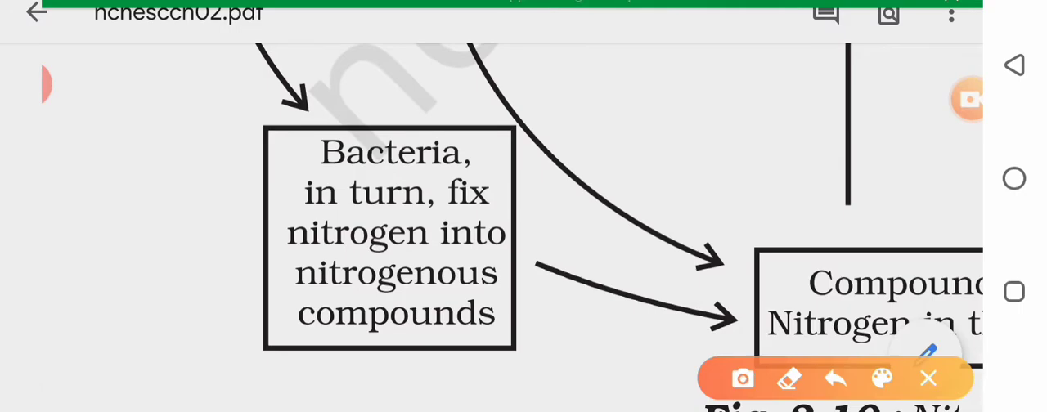
pyautogui.click(881, 378)
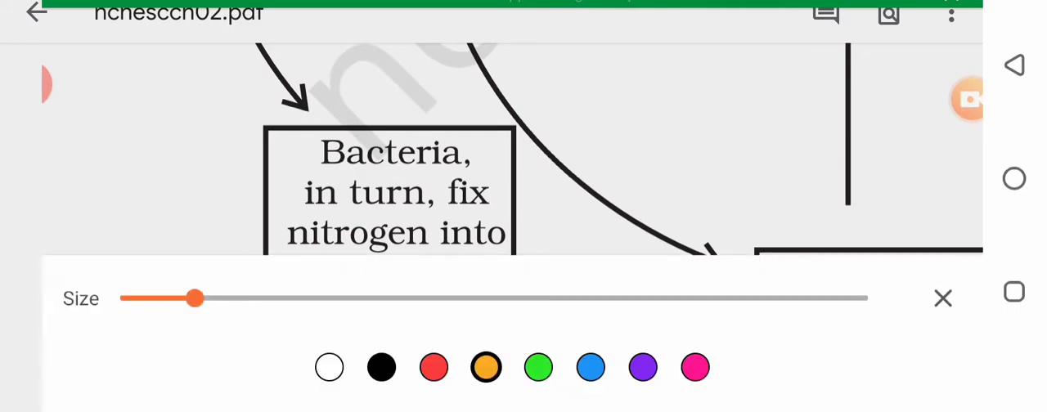
pyautogui.click(538, 366)
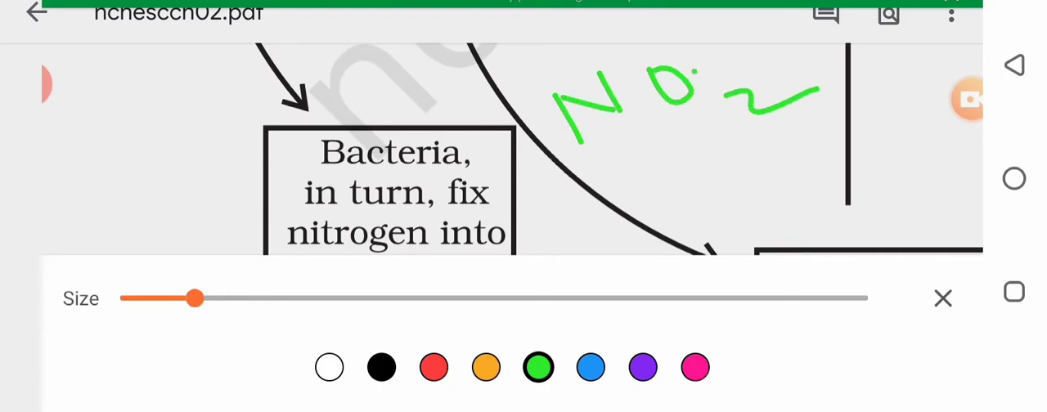
pyautogui.moveTo(618, 143); pyautogui.dragTo(687, 196)
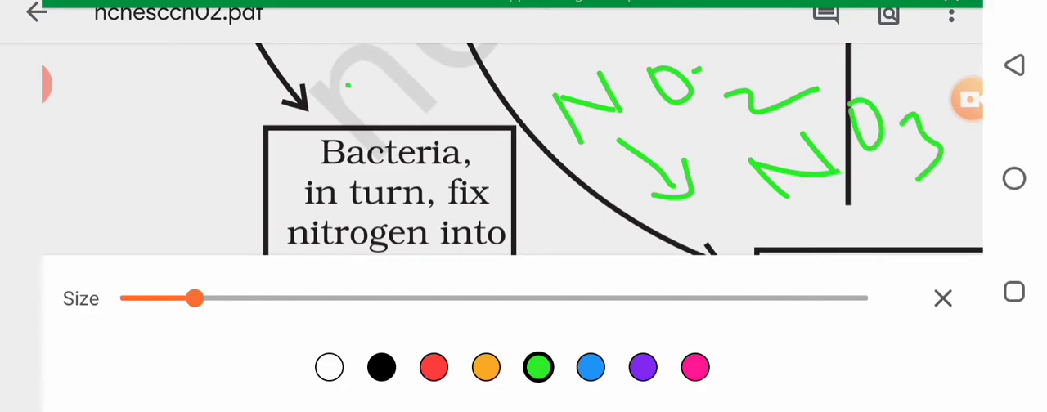
pyautogui.moveTo(352, 90); pyautogui.dragTo(540, 57)
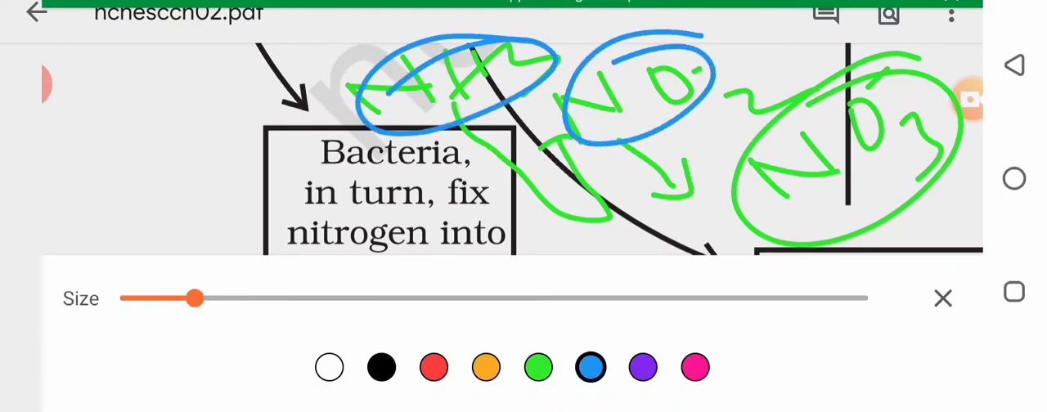
pyautogui.click(942, 298)
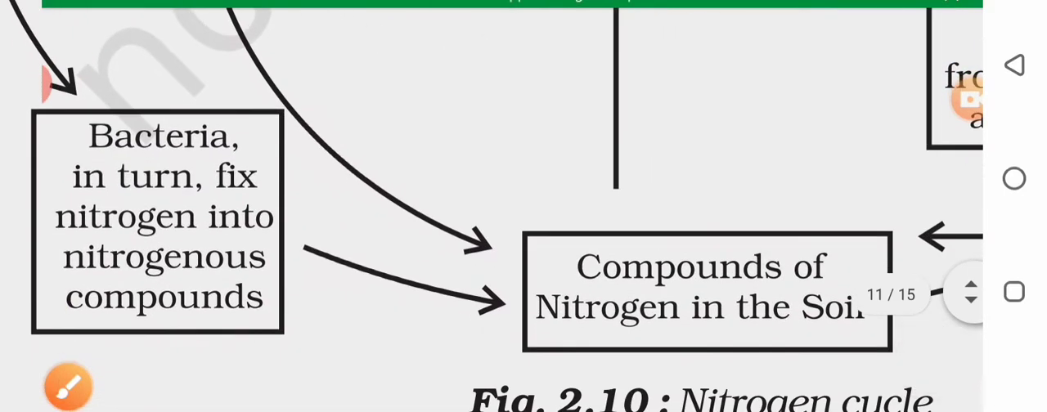
pyautogui.click(67, 386)
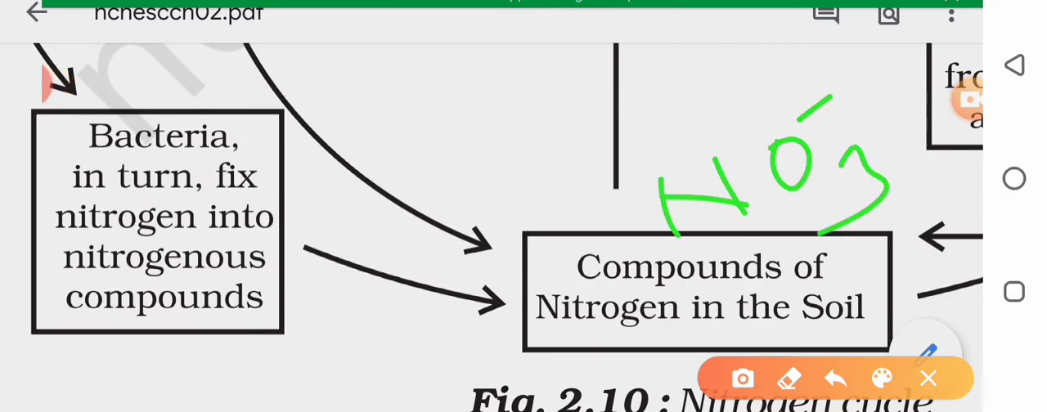
pyautogui.click(928, 378)
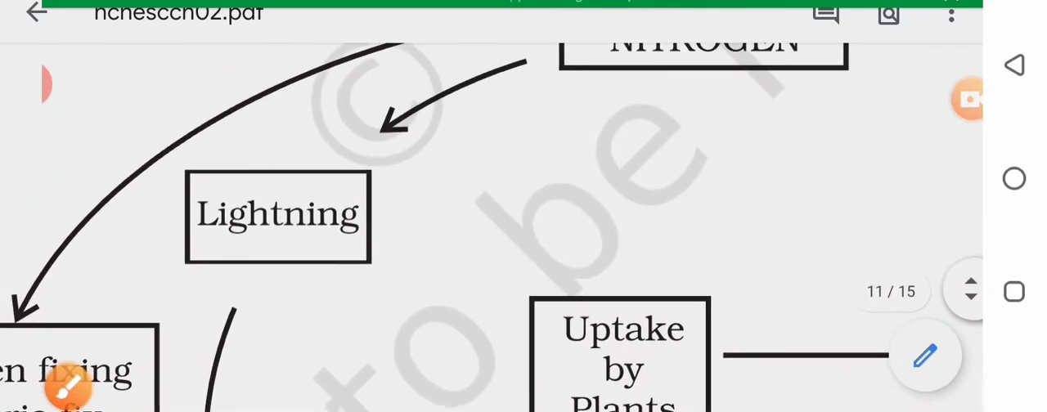
# Scroll the diagram into view and bring up the pen size and colour panel
pyautogui.scroll(-3)
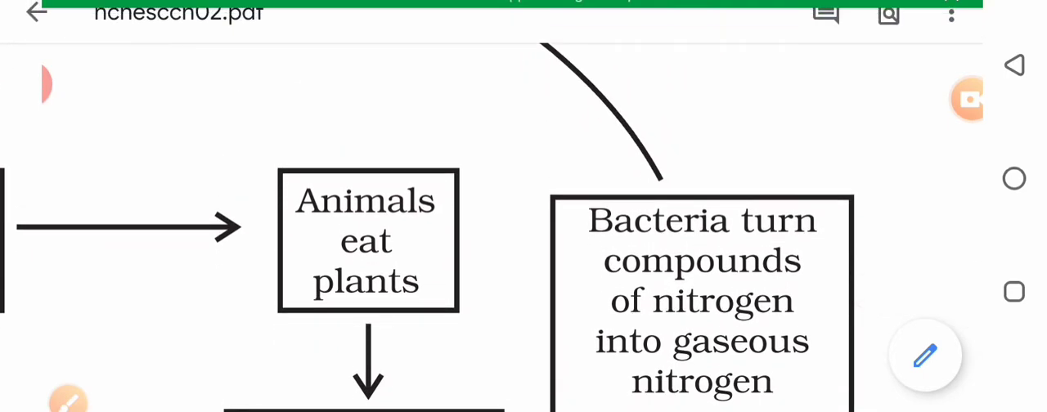
pyautogui.click(925, 355)
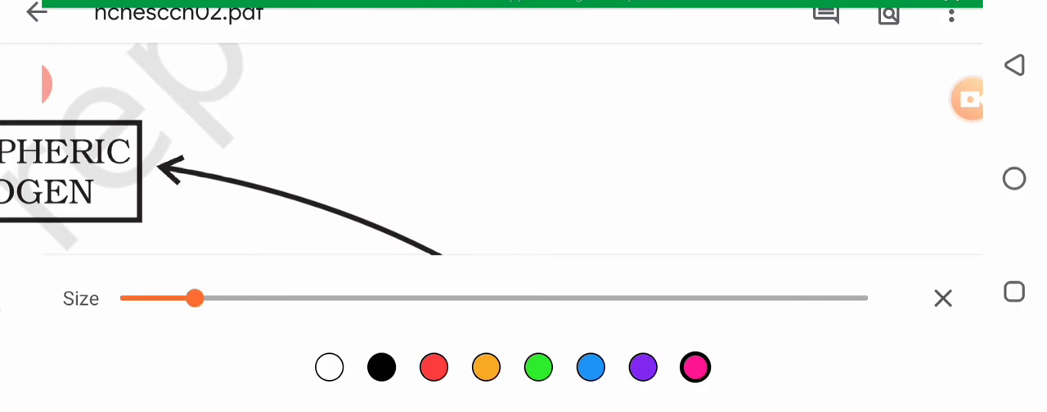
# Choose blue as pen colour and move to the paragraph on plants and animals dying
pyautogui.click(591, 366)
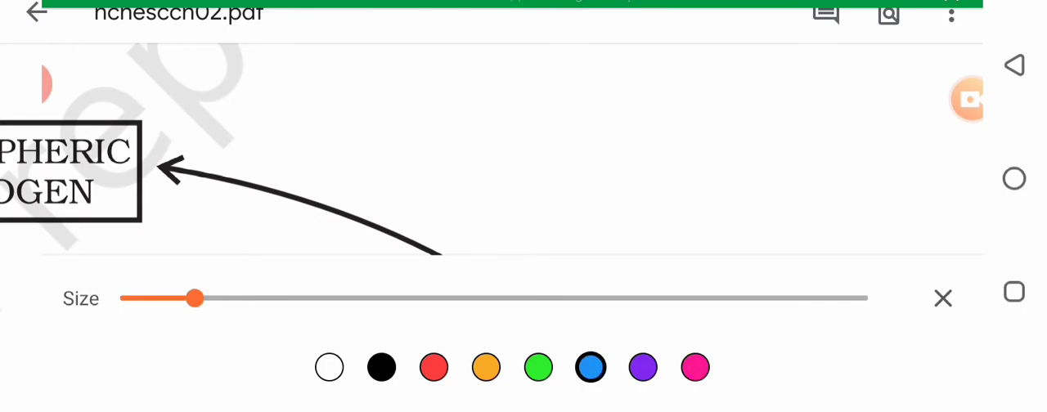
pyautogui.click(943, 298)
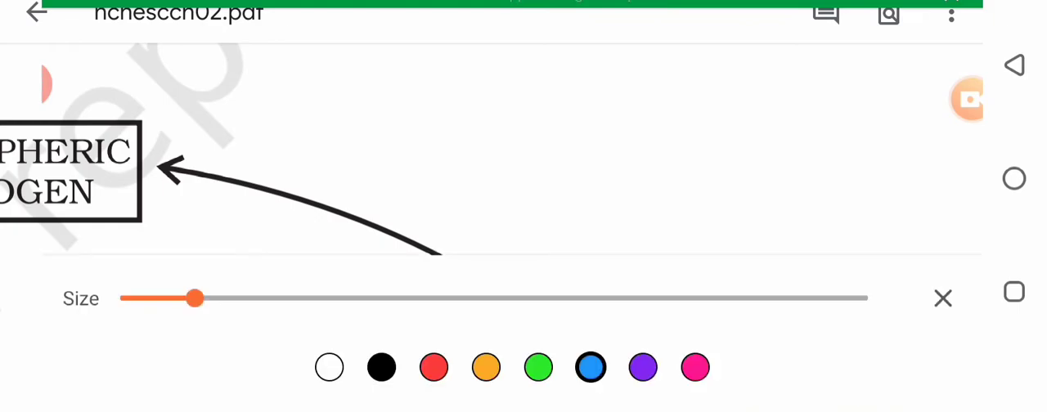
pyautogui.moveTo(458, 123); pyautogui.dragTo(551, 209)
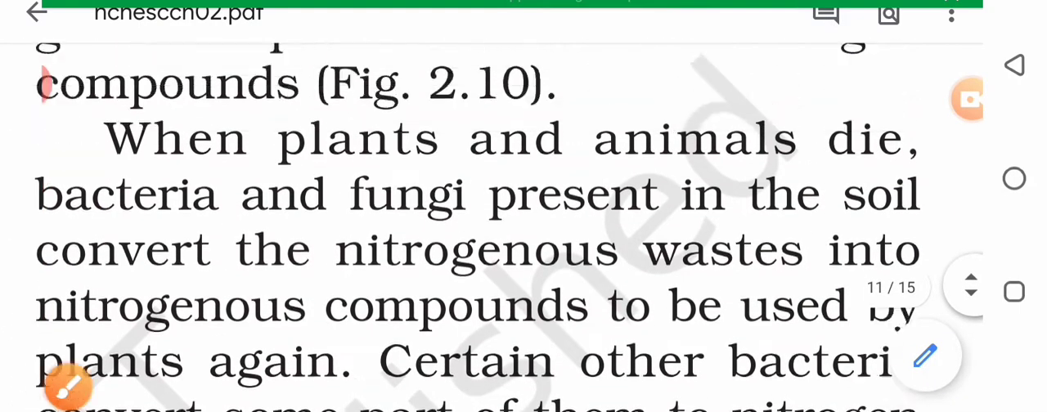
pyautogui.scroll(-3)
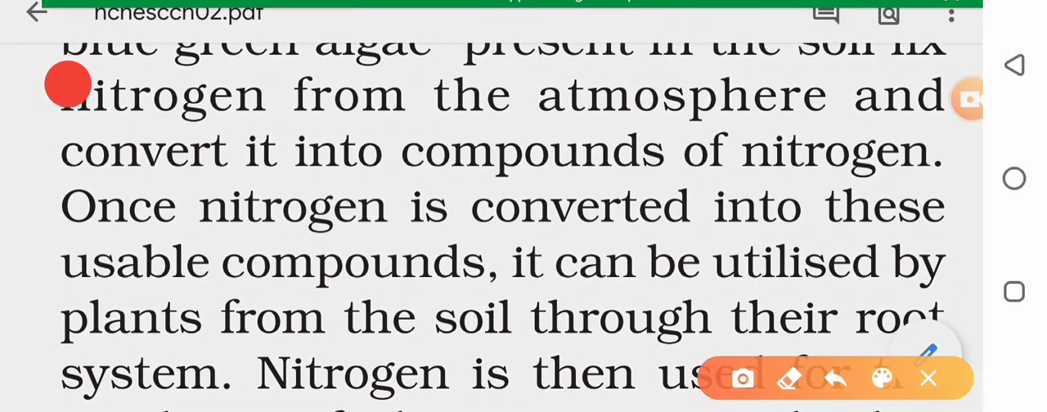
pyautogui.click(881, 378)
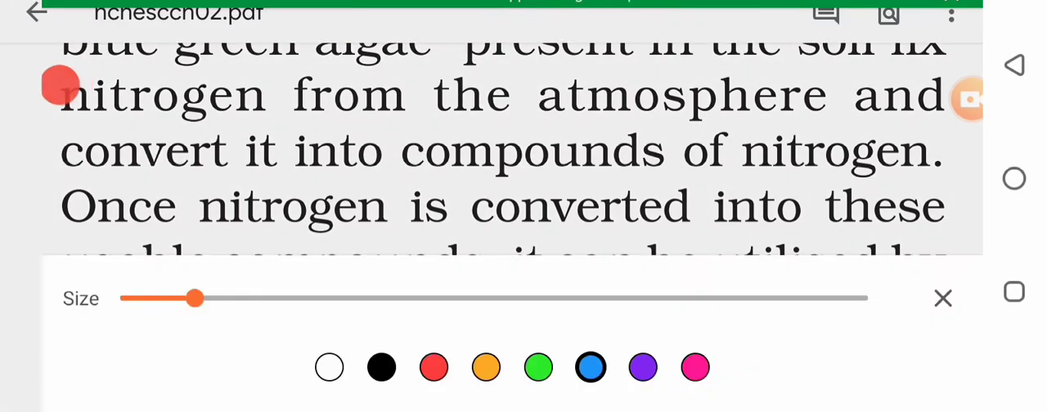
pyautogui.click(942, 297)
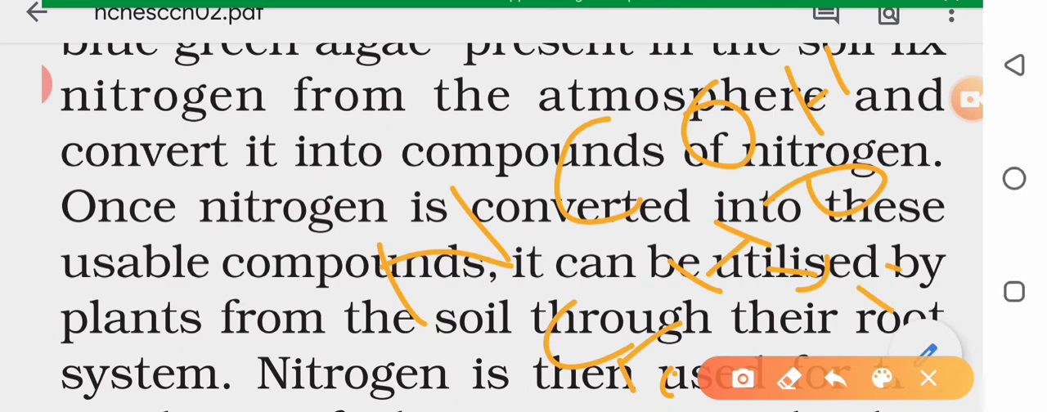
pyautogui.moveTo(900, 303); pyautogui.dragTo(957, 237)
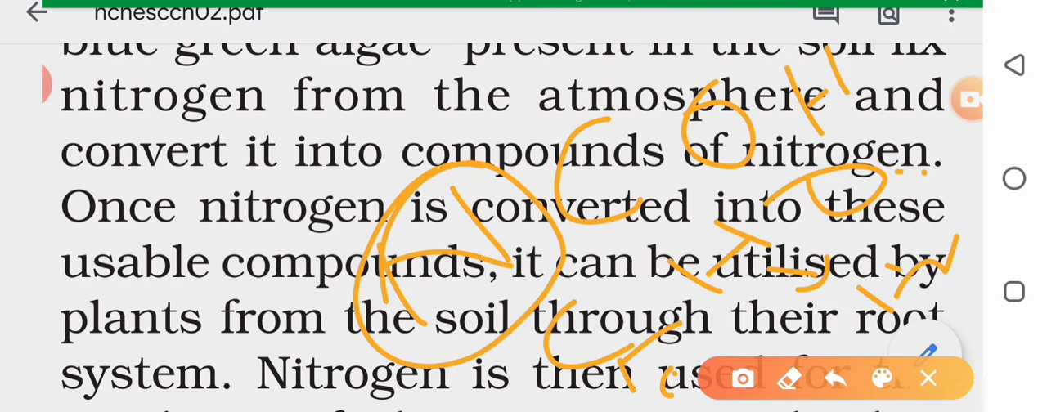
pyautogui.click(928, 378)
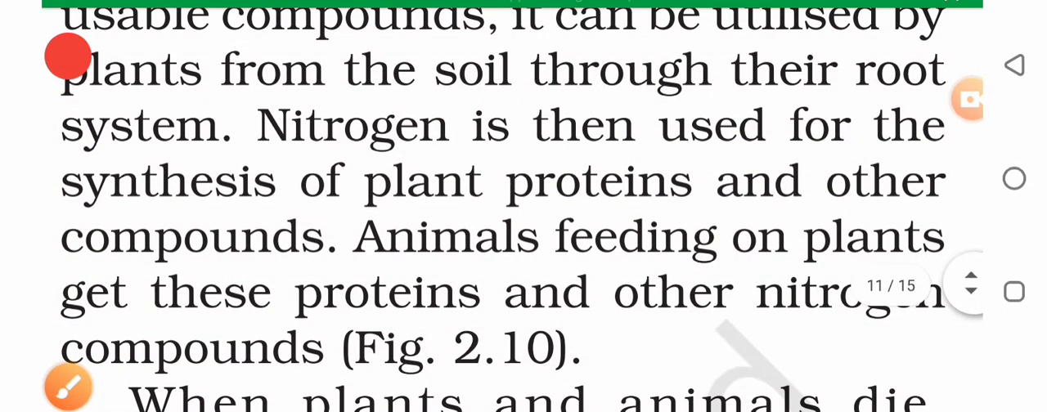
# Scroll through page 11 back to the diagram's nitrogen-fixing bacteria boxes
pyautogui.scroll(-3)
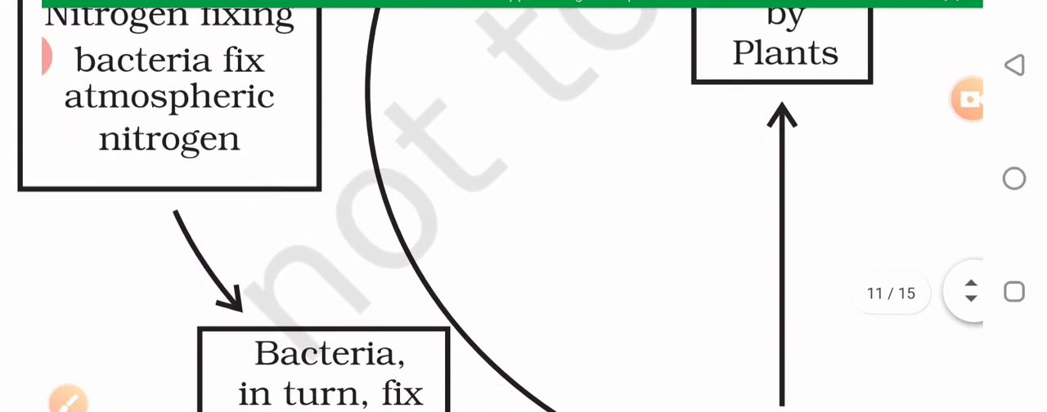
pyautogui.scroll(-3)
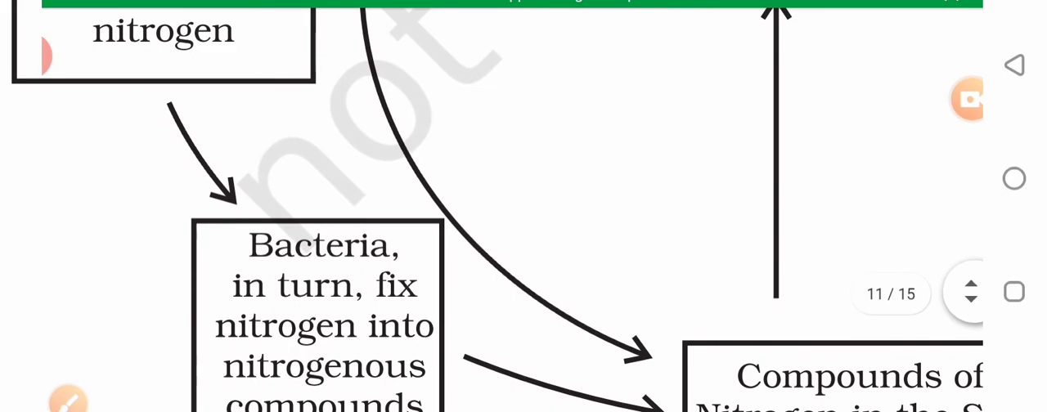
pyautogui.scroll(-3)
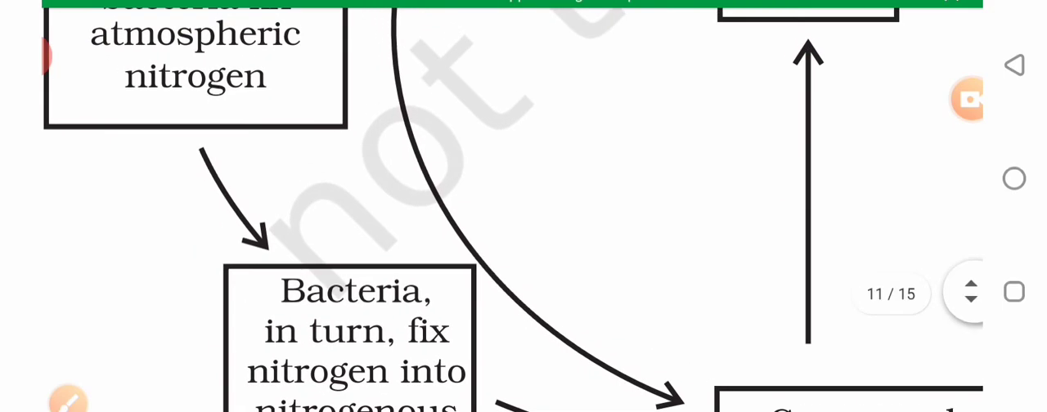